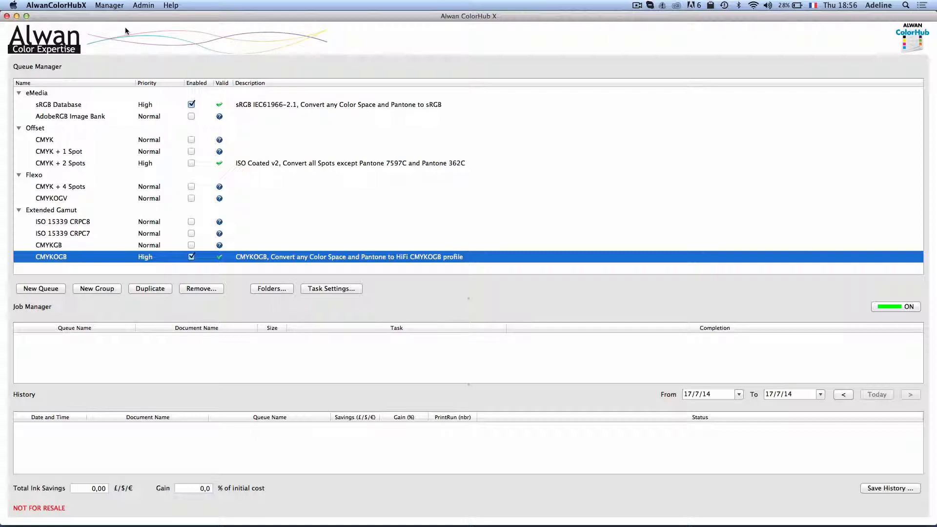
mouse_move(137, 165)
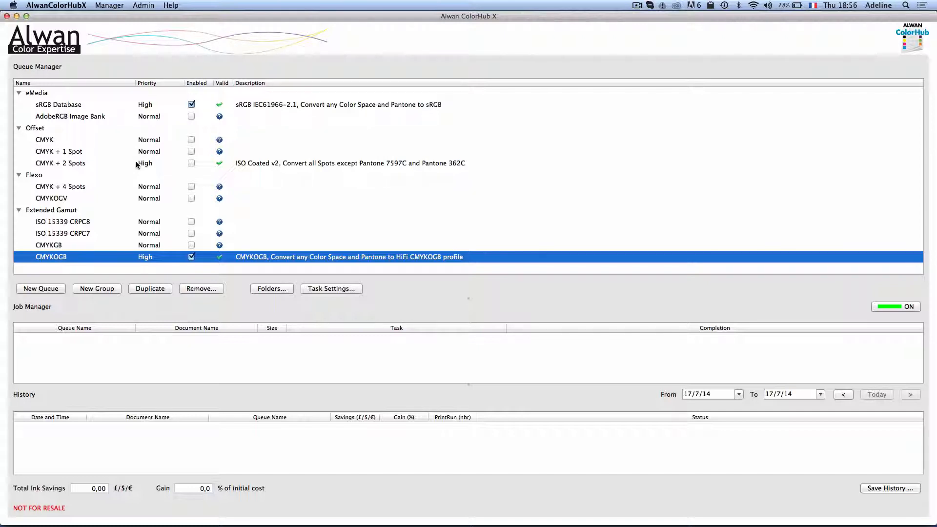
Step: Review the CMYKOGB queue's HiFi separation and its Special Colors spot transformation settings
left_click(331, 288)
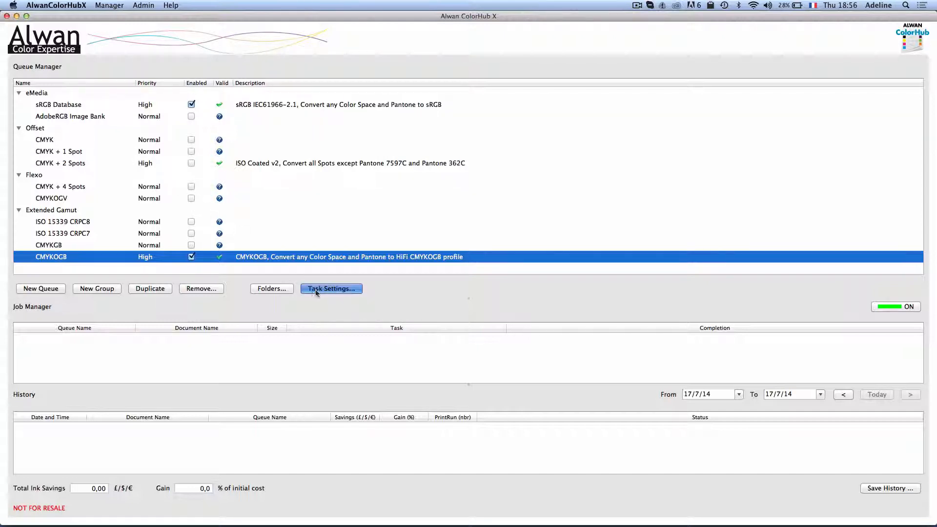
left_click(330, 288)
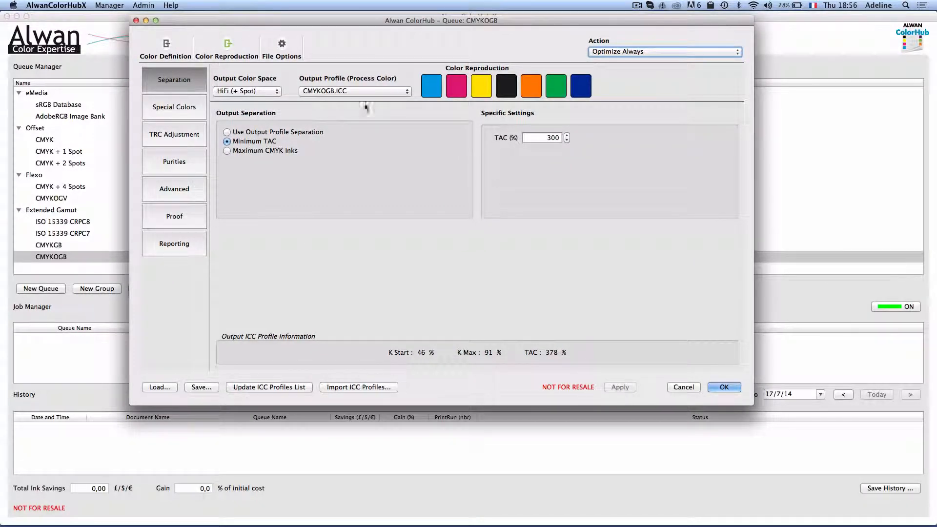
mouse_move(309, 95)
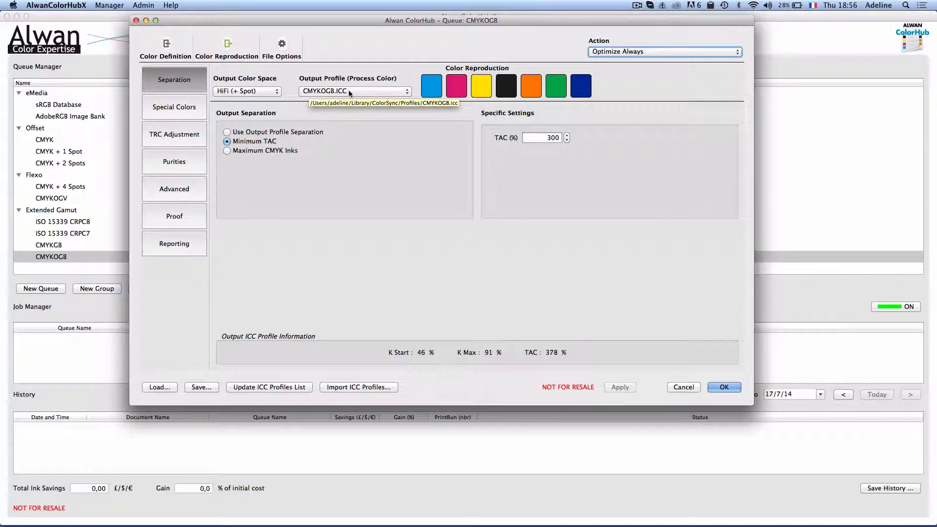
mouse_move(285, 137)
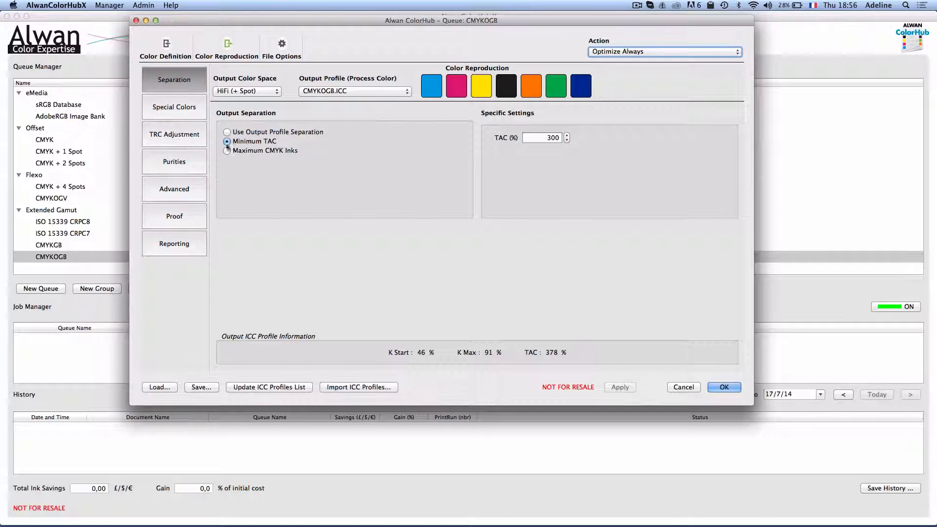
left_click(174, 107)
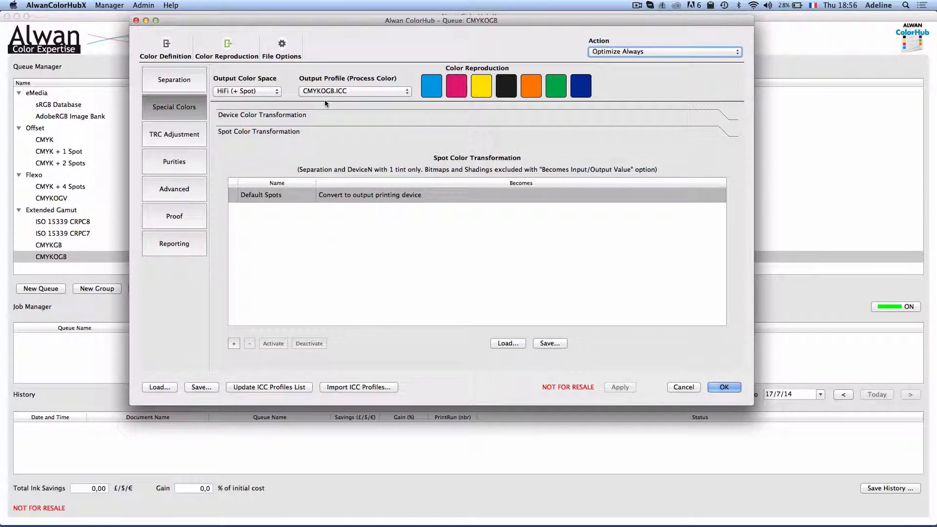
left_click(724, 387)
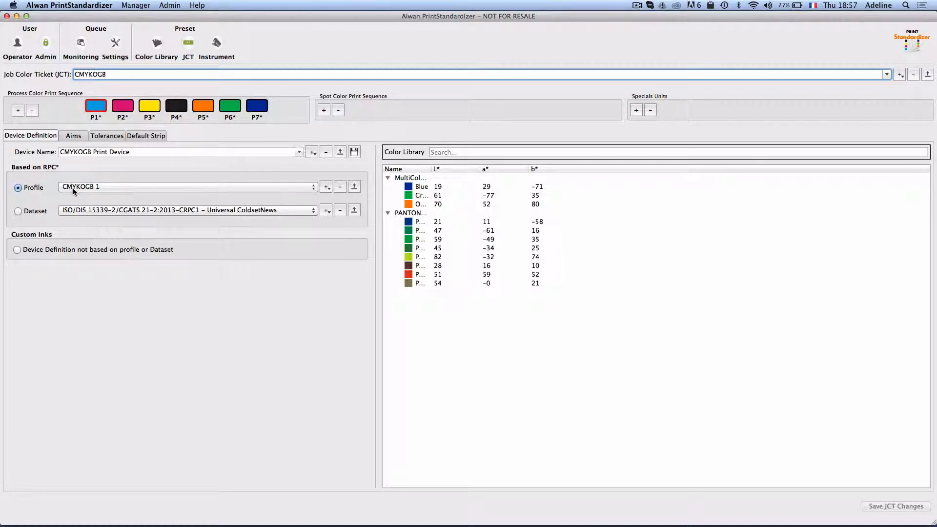
mouse_move(150, 193)
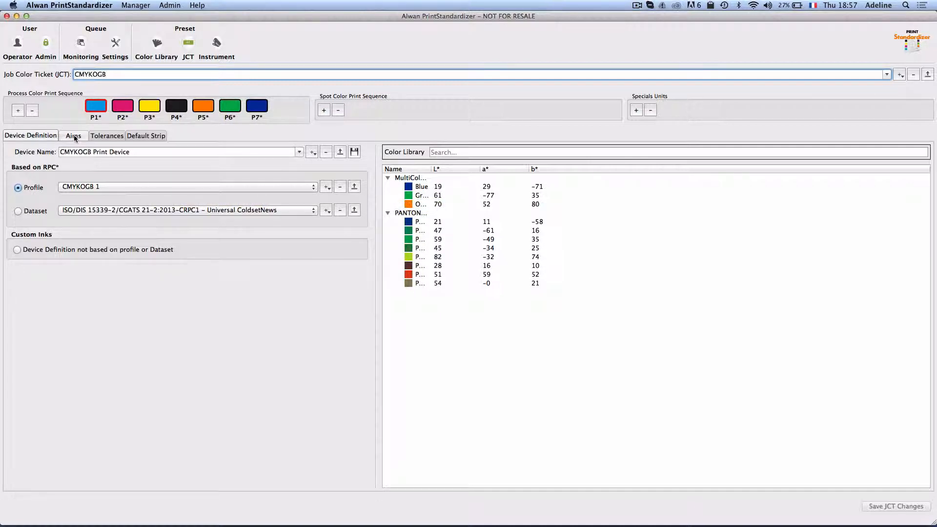
Step: Show the CMYKOGB ticket's aims with process control and tone reproduction curves
left_click(73, 136)
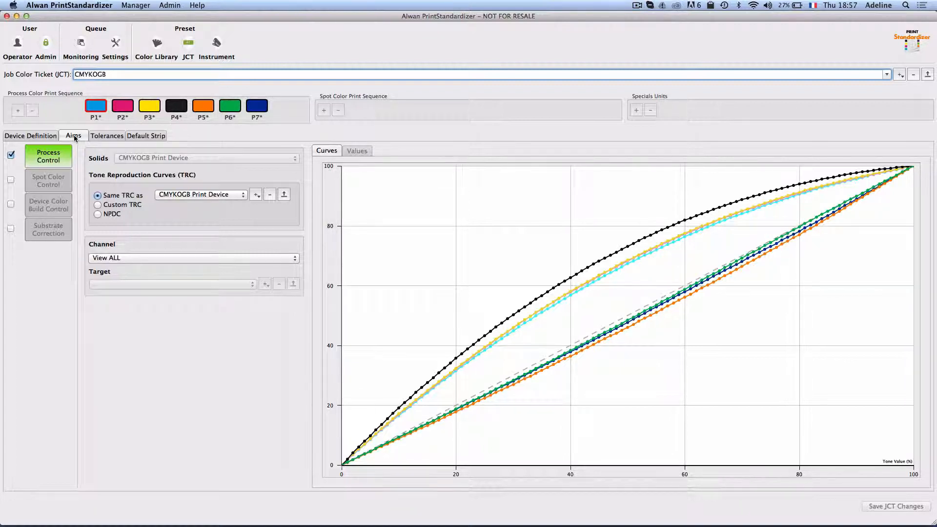
mouse_move(126, 155)
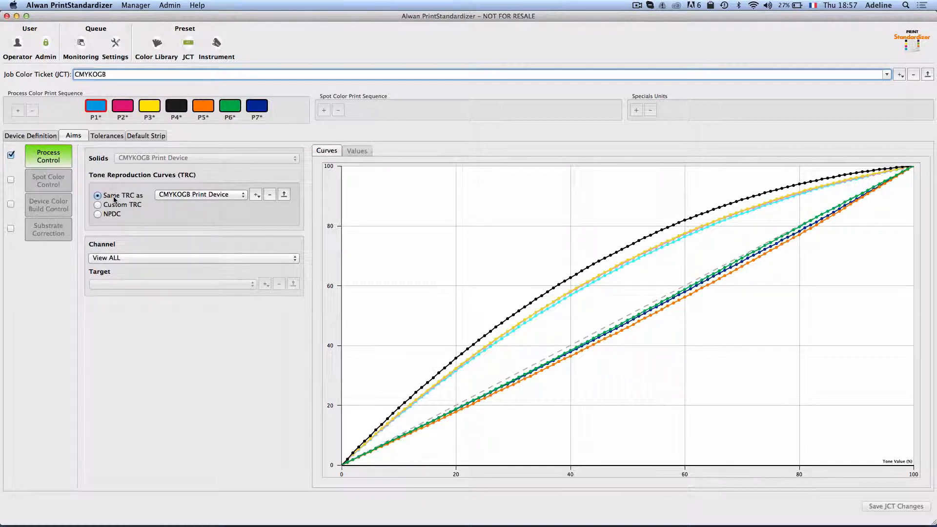
Step: Show the CMYKOGB ticket's tolerance criteria and the conformance assessment list
left_click(107, 136)
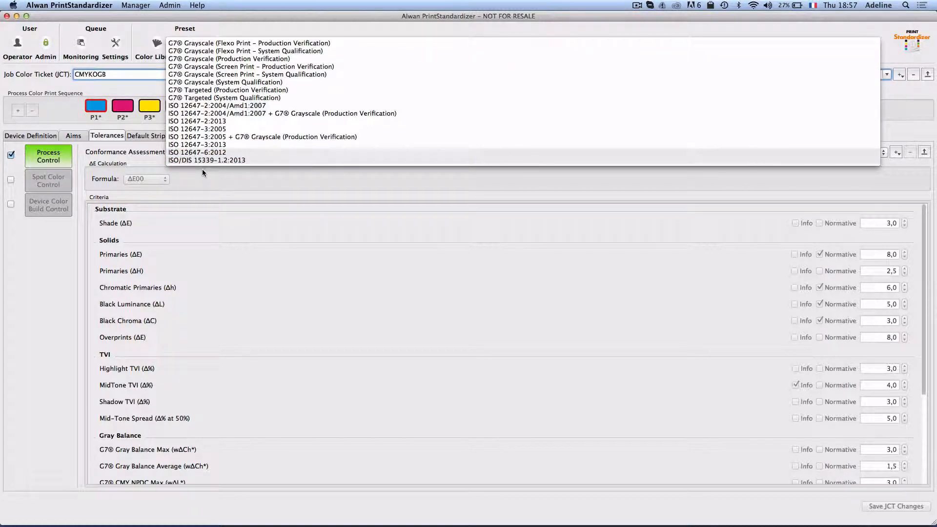
Step: Choose ISO 12647-6:2012 as the CMYKOGB ticket's conformance assessment standard
left_click(196, 152)
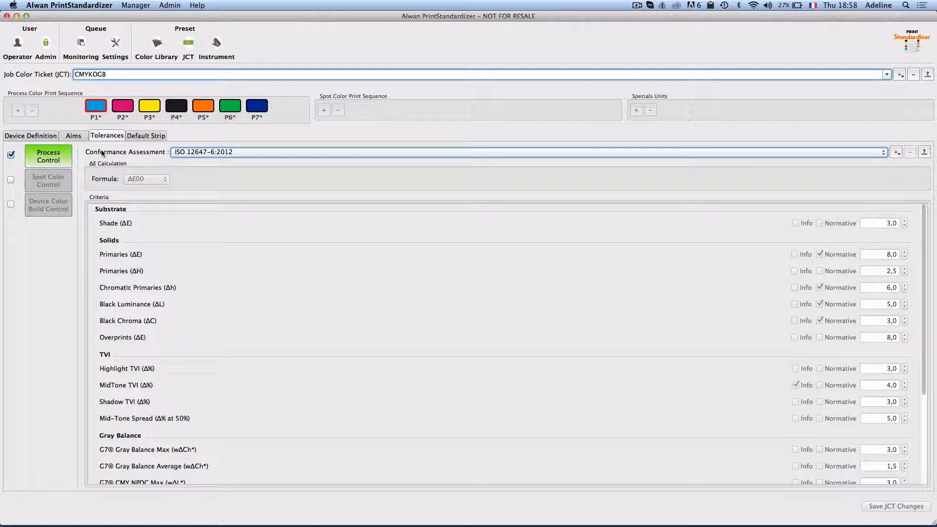
mouse_move(41, 134)
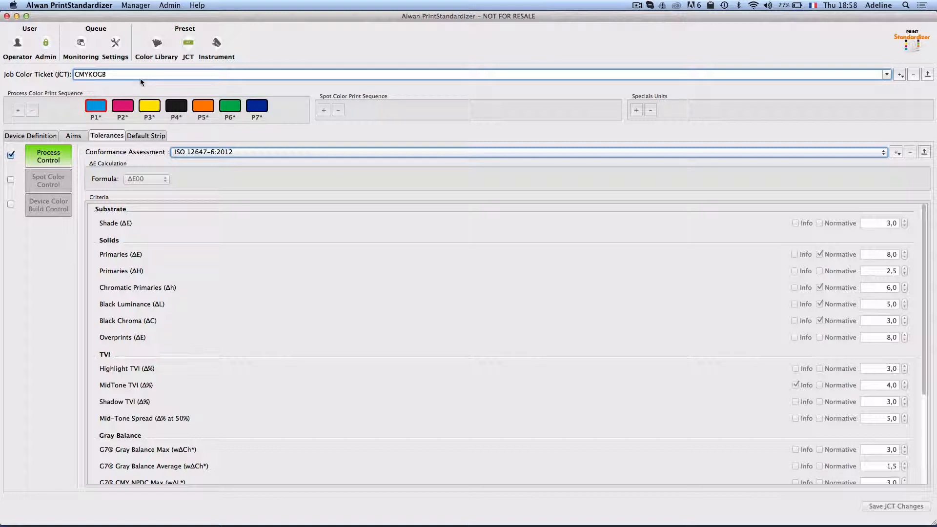
mouse_move(139, 74)
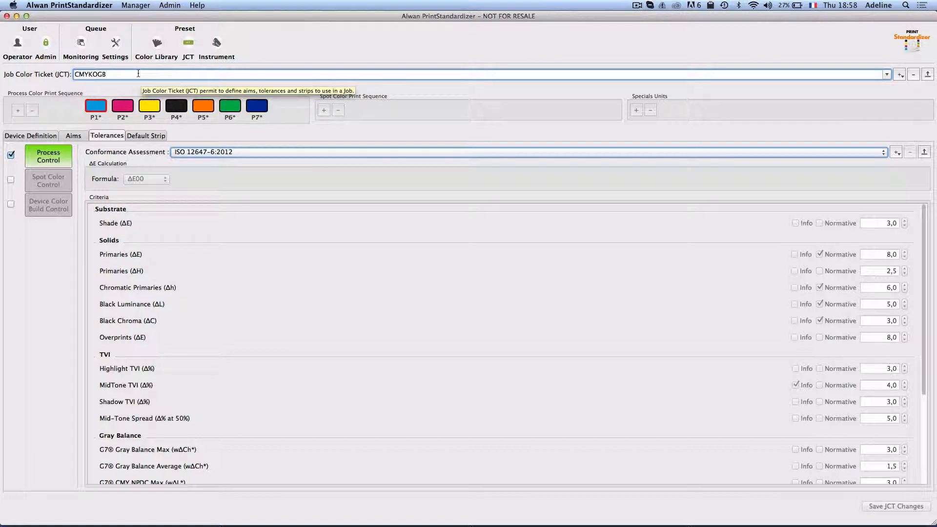
mouse_move(97, 50)
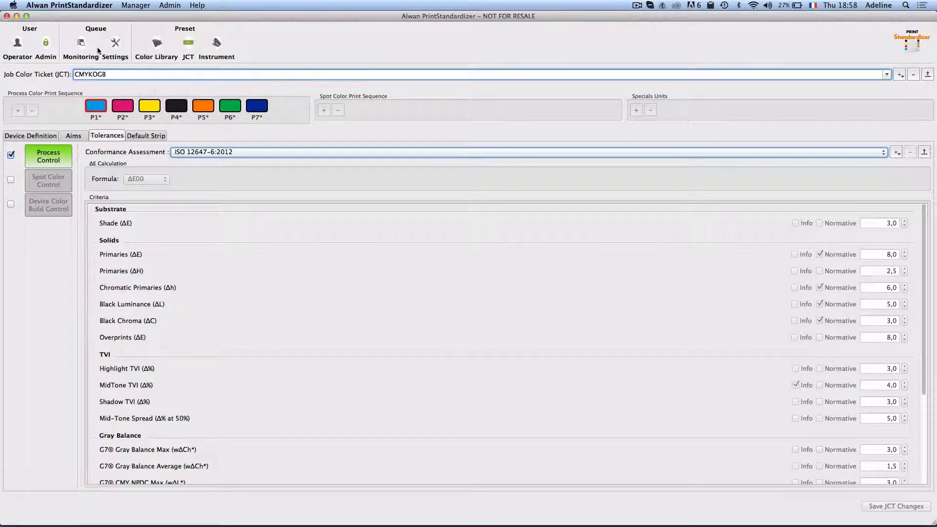
Step: Monitor the CMYKOGB queue's assessment, where Measurement_1 fails conformity (0/1 passed)
left_click(79, 41)
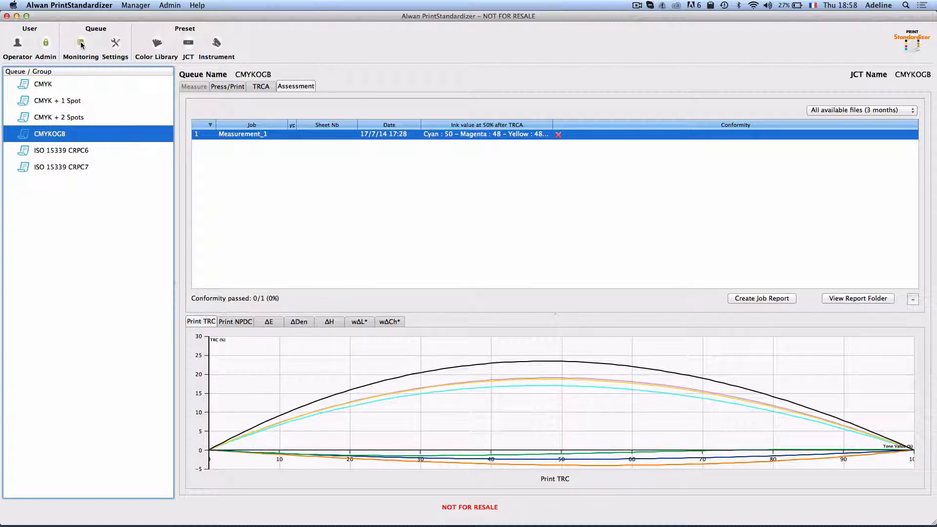
mouse_move(109, 28)
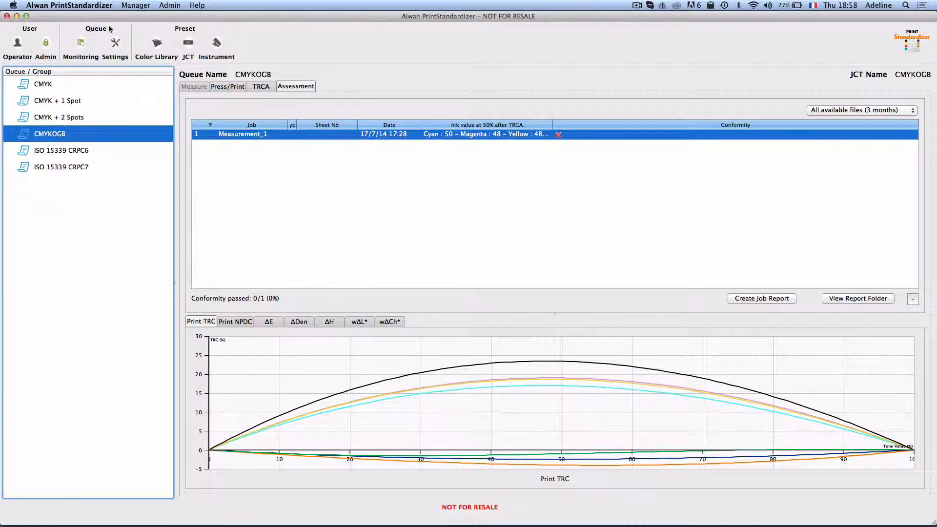
mouse_move(315, 170)
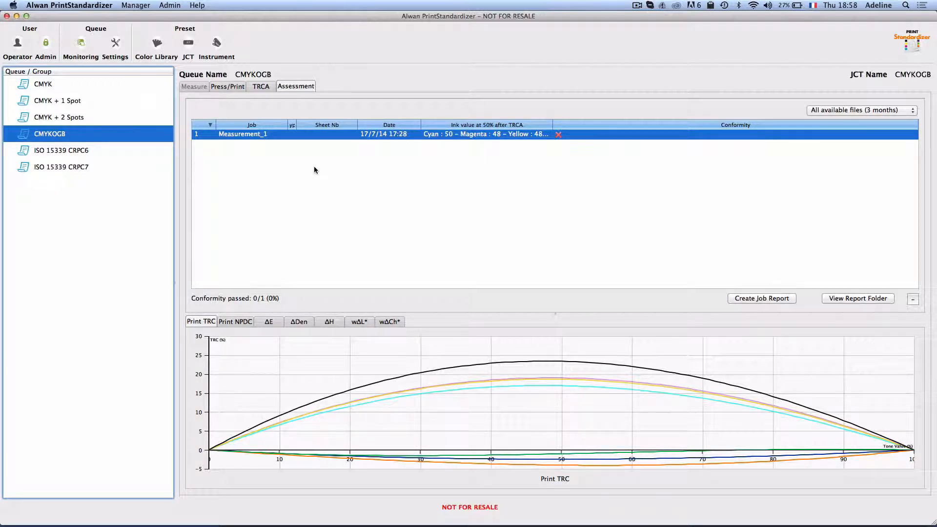
mouse_move(654, 328)
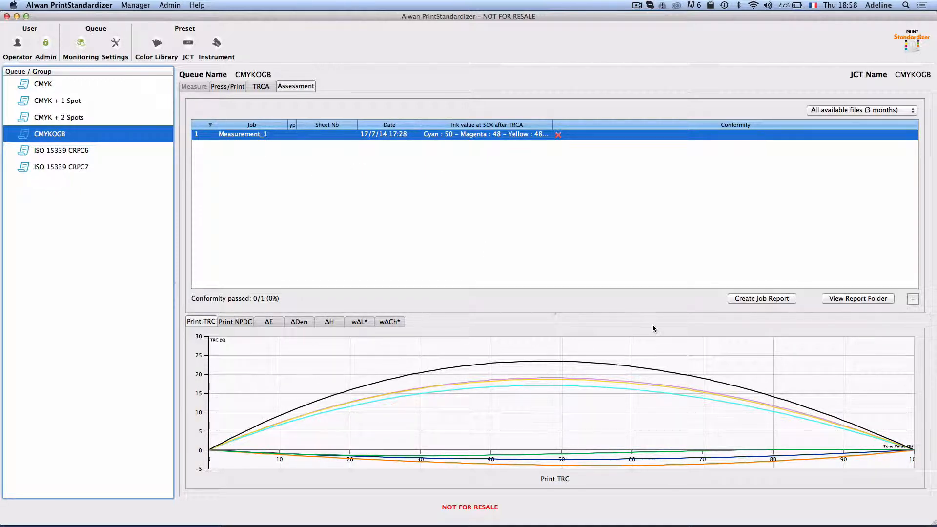
Step: Review Native Press and Calibrated Print TVI curves for all seven CMYKOGB inks
left_click(227, 86)
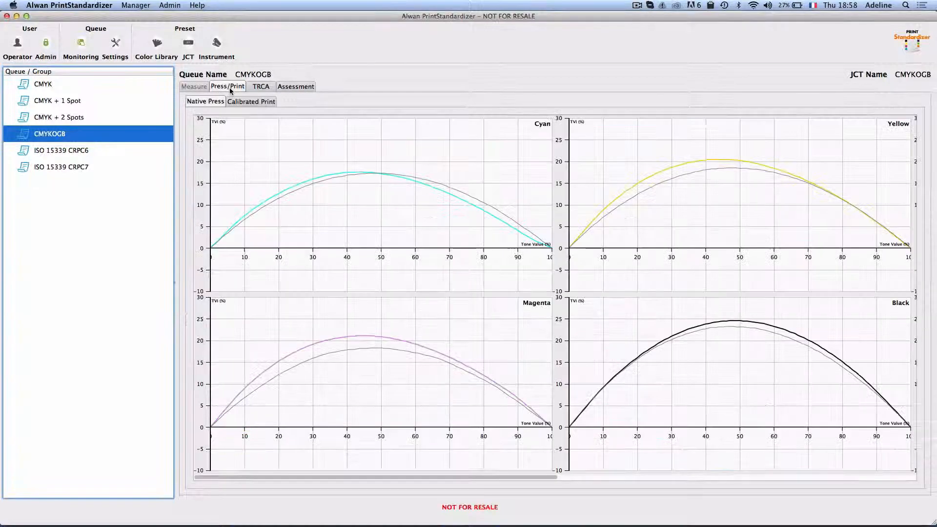
mouse_move(339, 244)
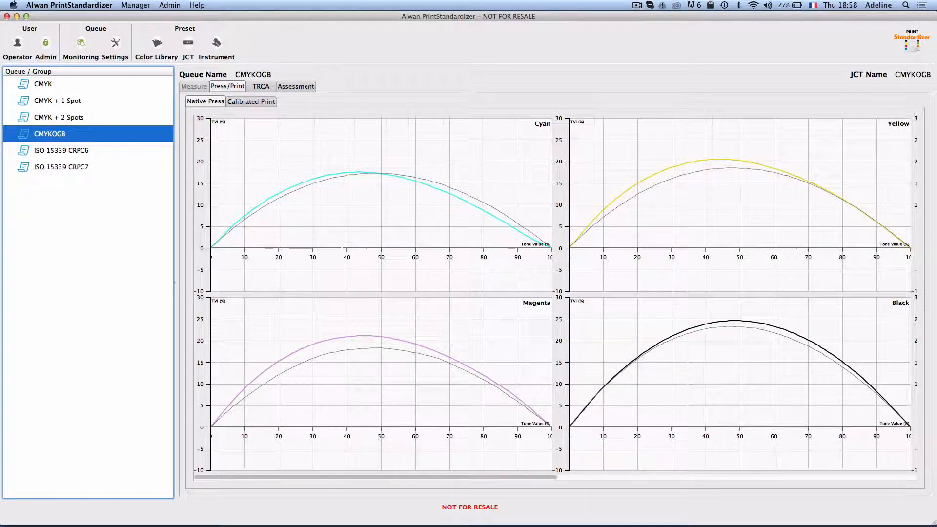
mouse_move(357, 290)
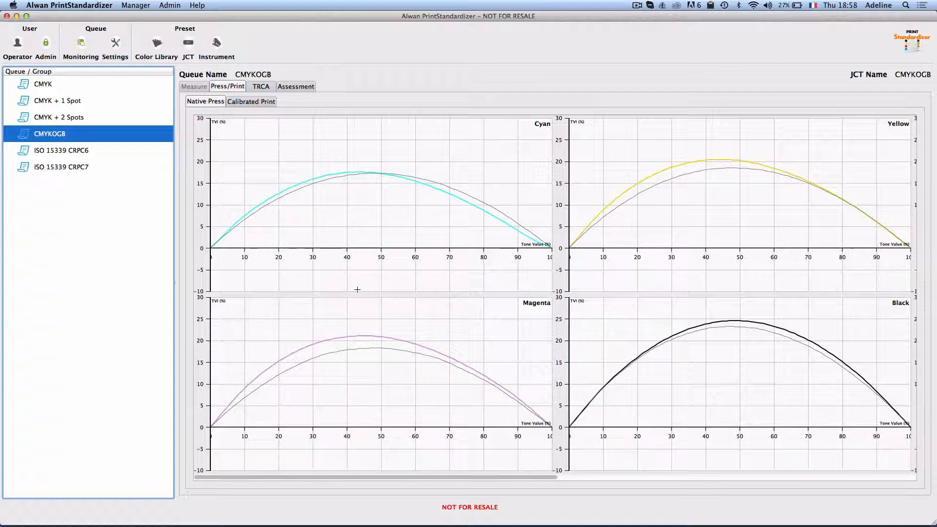
mouse_move(474, 390)
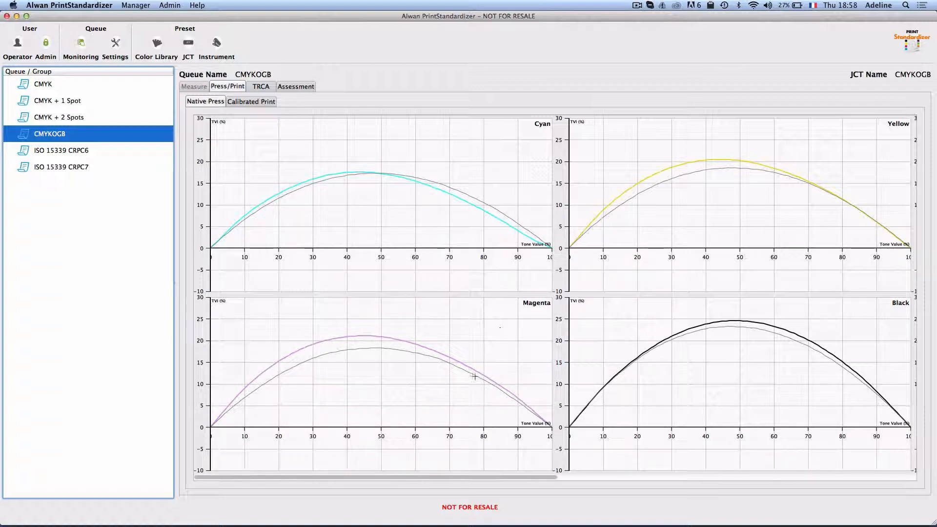
mouse_move(390, 500)
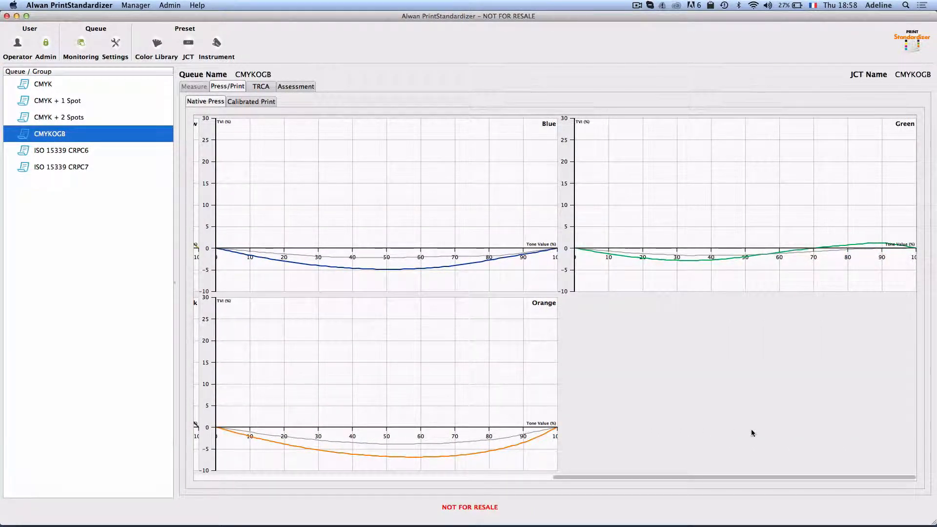
mouse_move(707, 478)
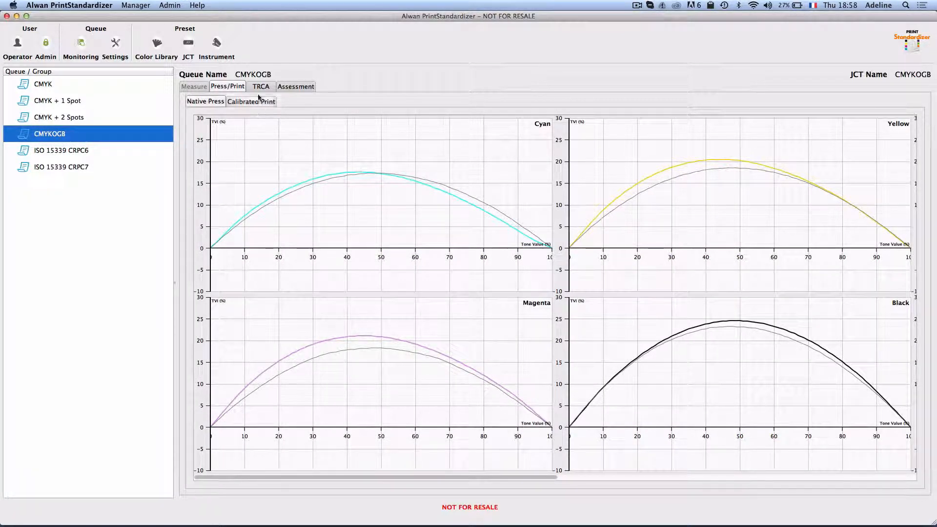
left_click(261, 86)
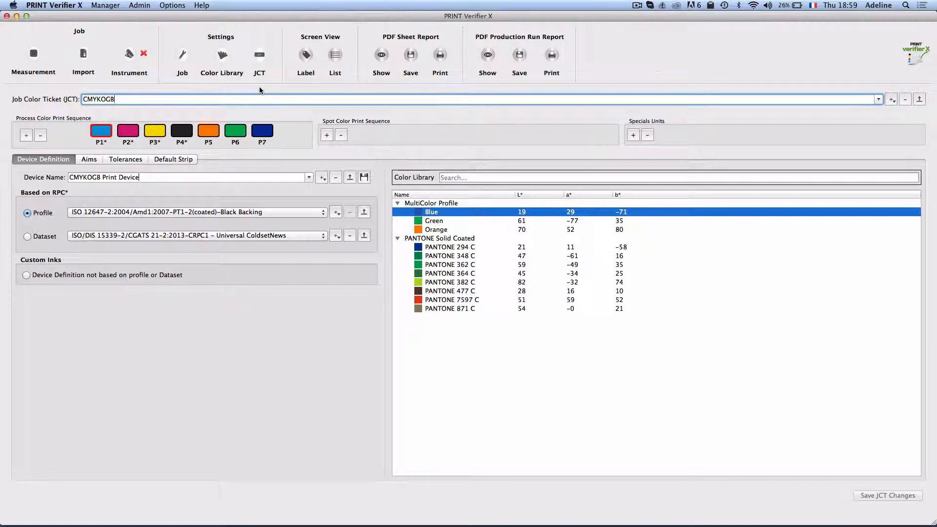
mouse_move(260, 90)
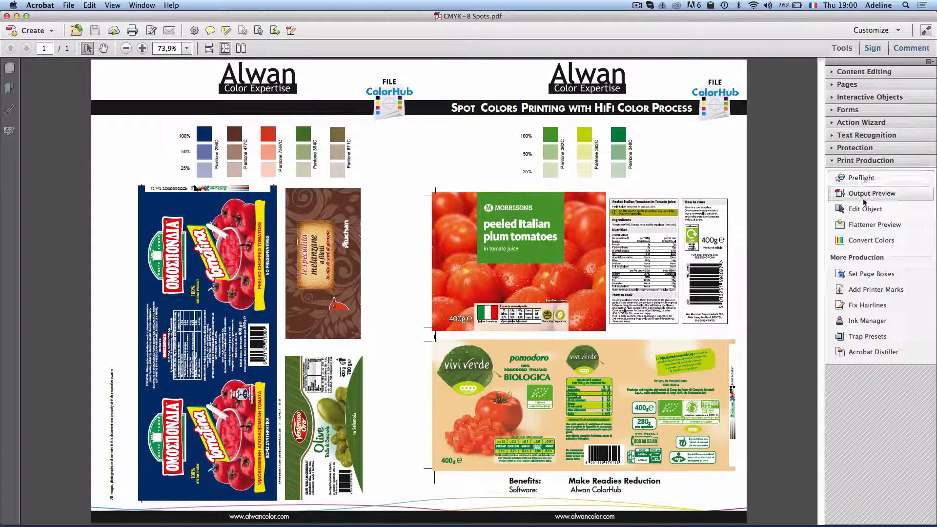
Step: Preview the CMYK+8 Spots PDF separations, listing process plus Blue, Green and Orange plates
left_click(872, 193)
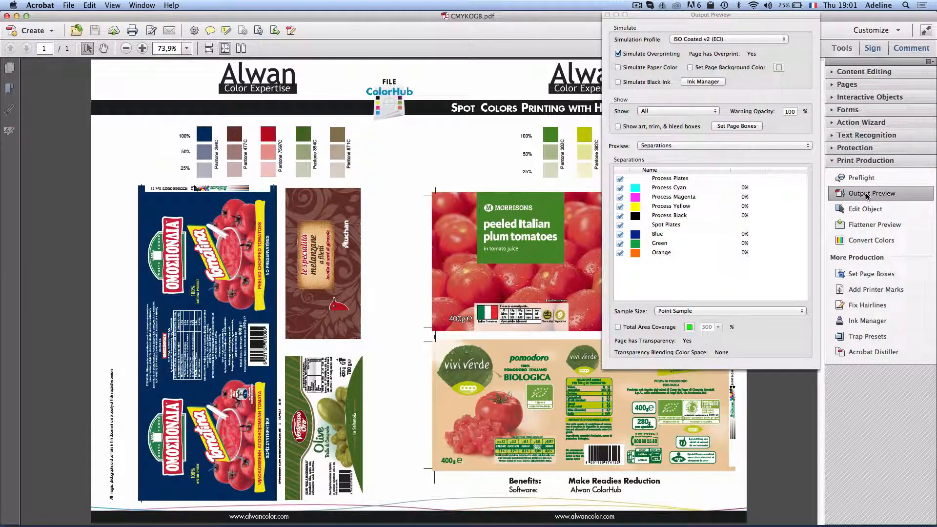
mouse_move(866, 193)
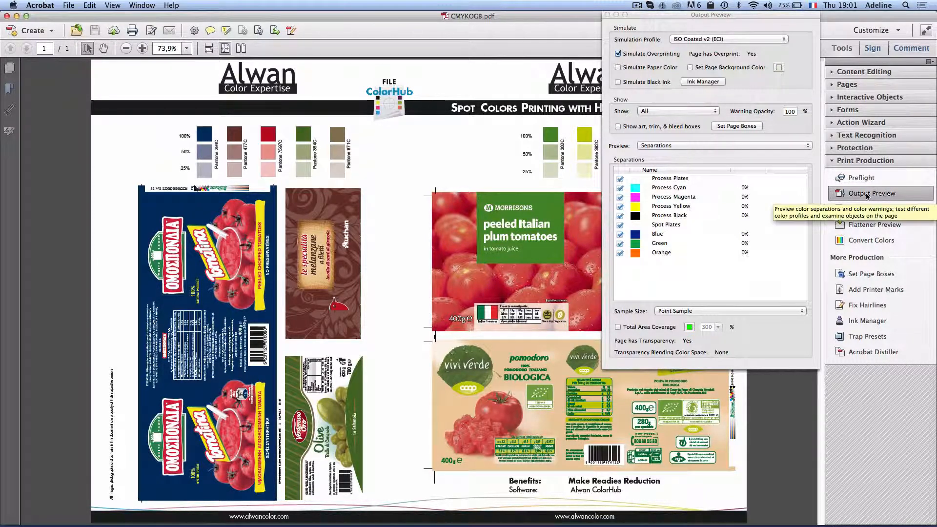